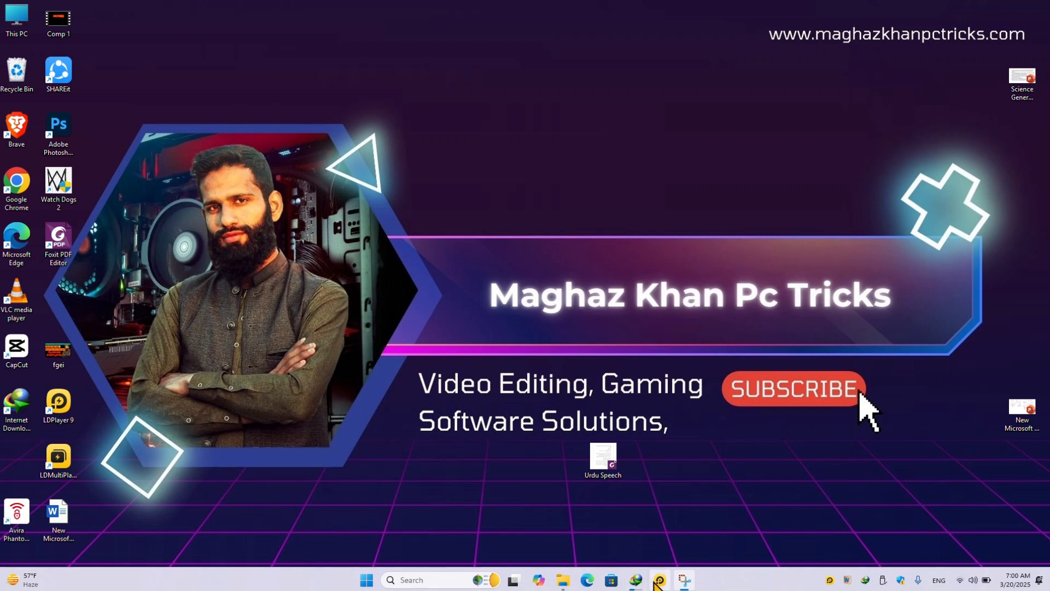
Launch LDPlayer from the taskbar so it opens on its Android home screen.
left_click(658, 581)
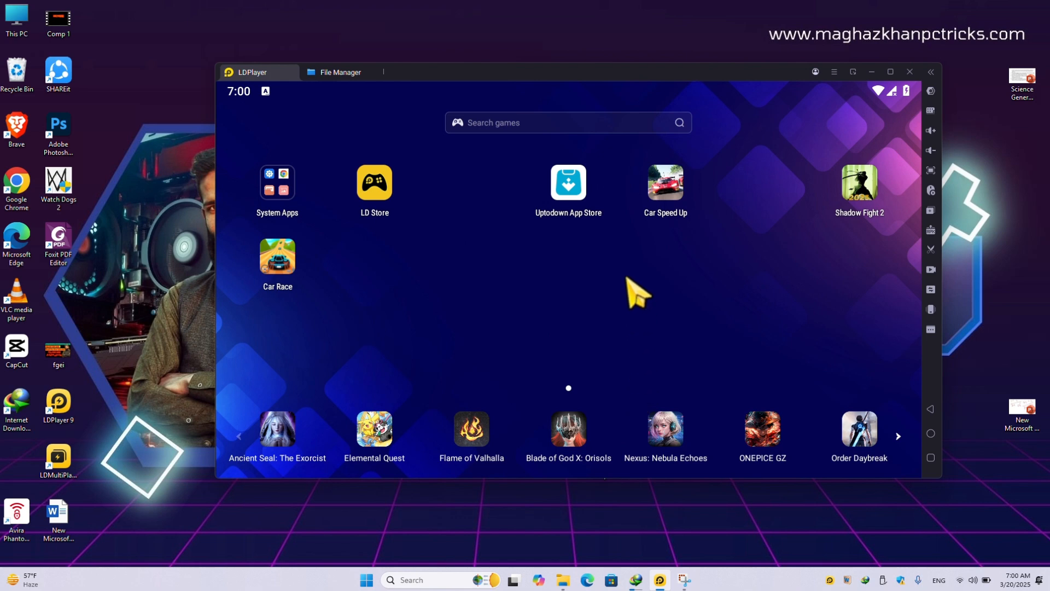
mouse_move(164, 174)
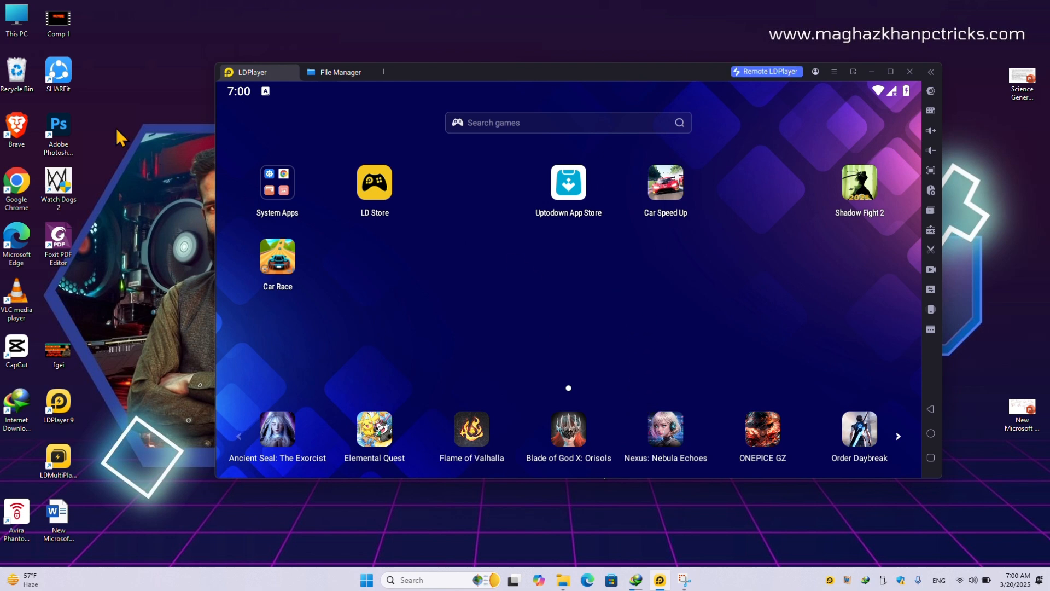
mouse_move(576, 201)
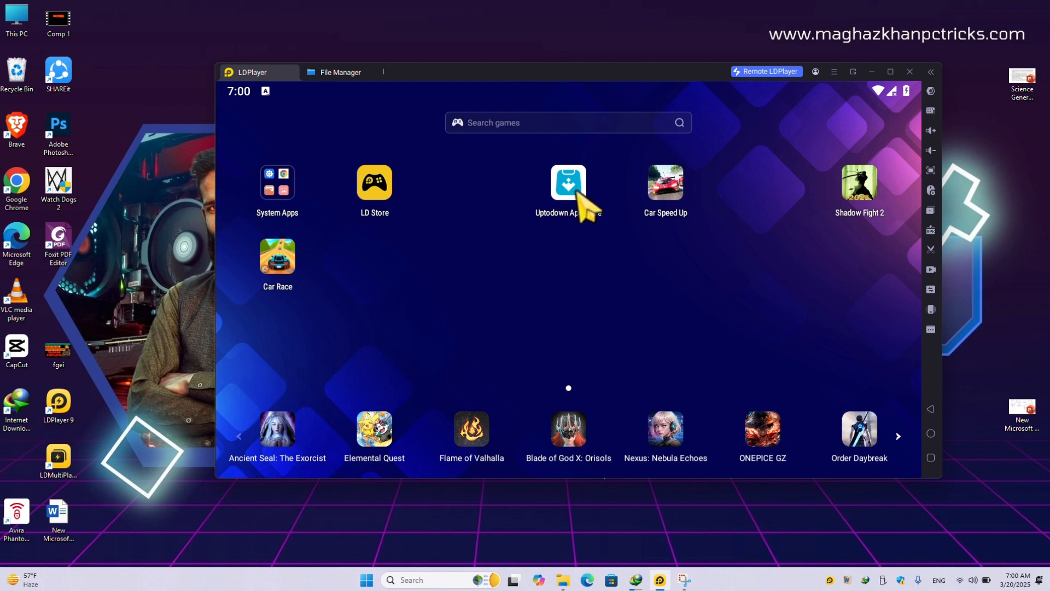
mouse_move(270, 102)
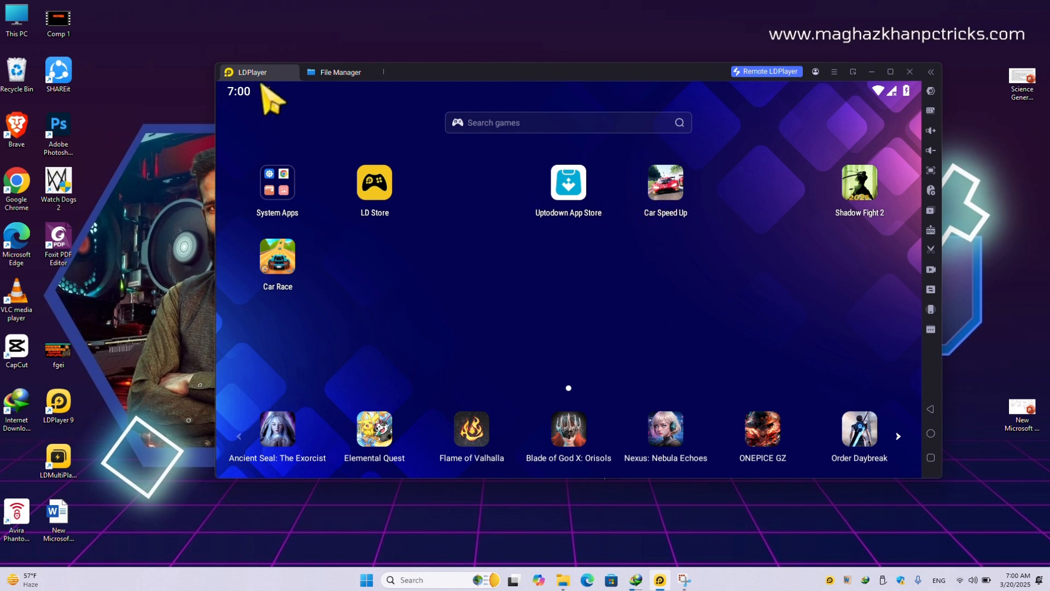
mouse_move(563, 580)
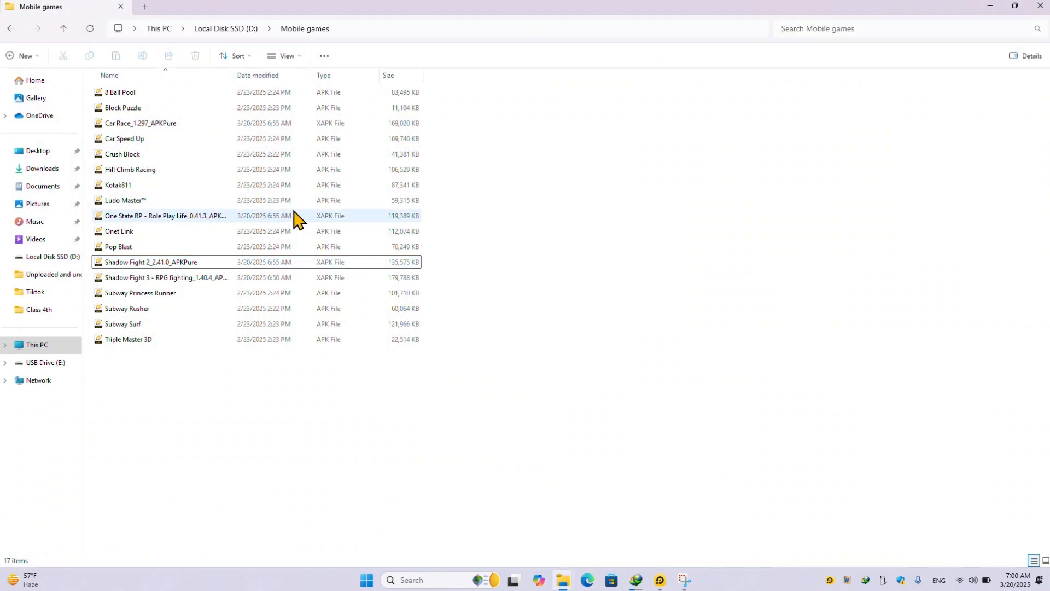
Bring the LDPlayer window in front of the PC's Mobile games folder.
left_click(660, 578)
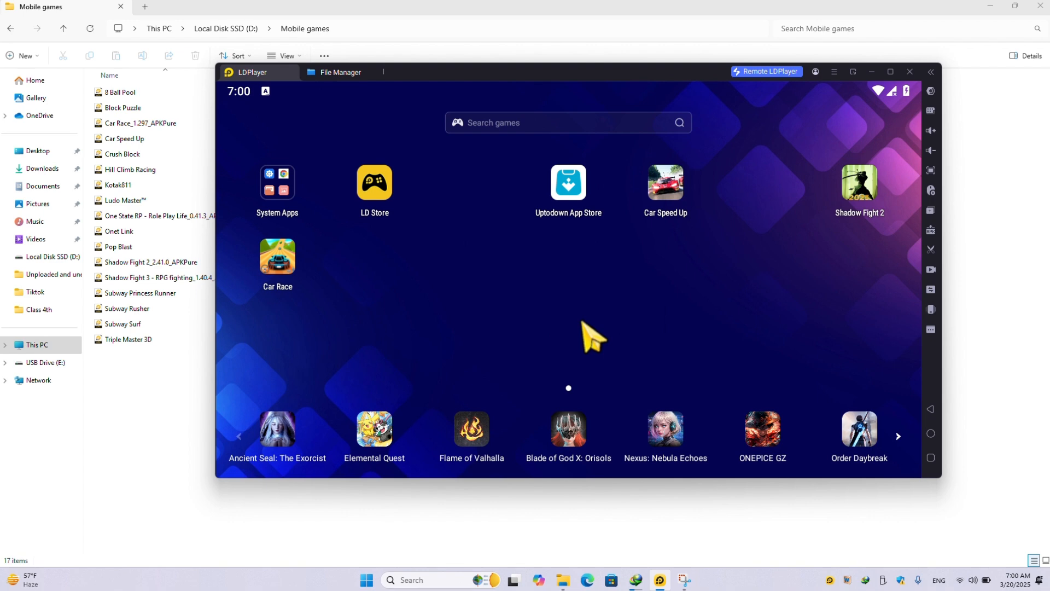
mouse_move(673, 303)
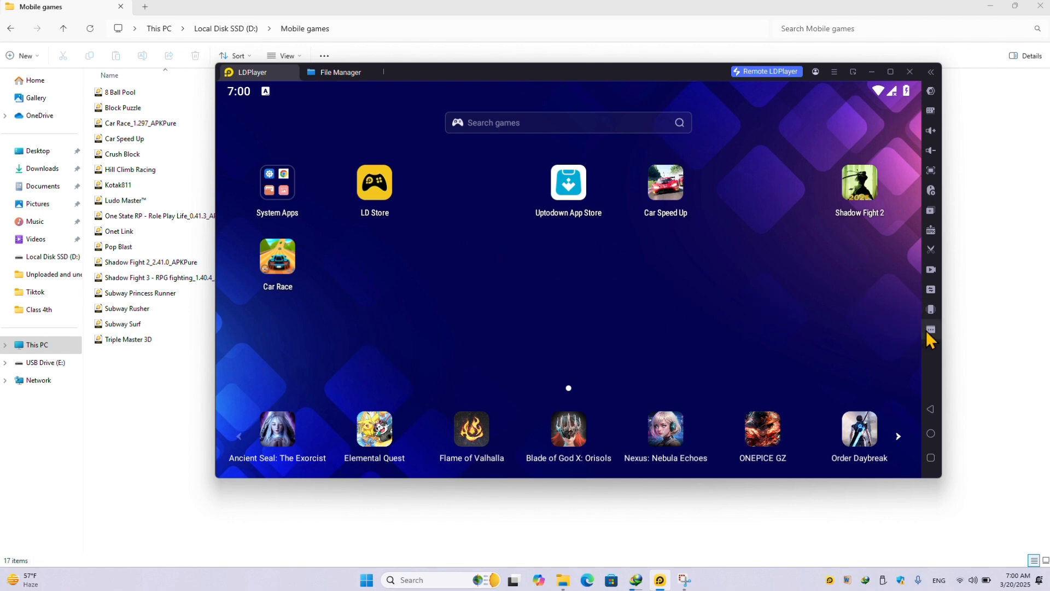
mouse_move(930, 309)
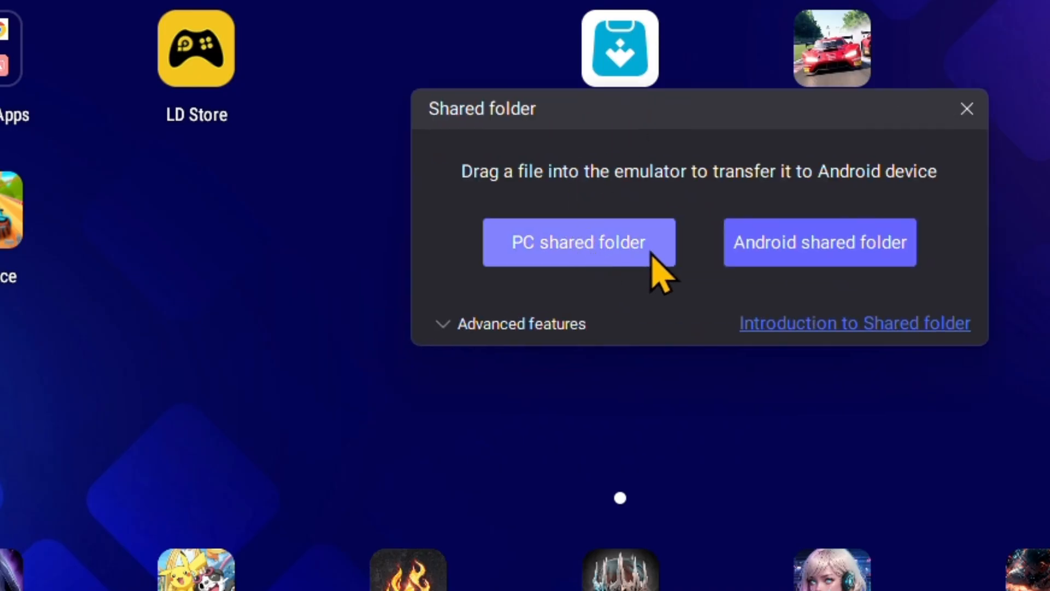
mouse_move(610, 271)
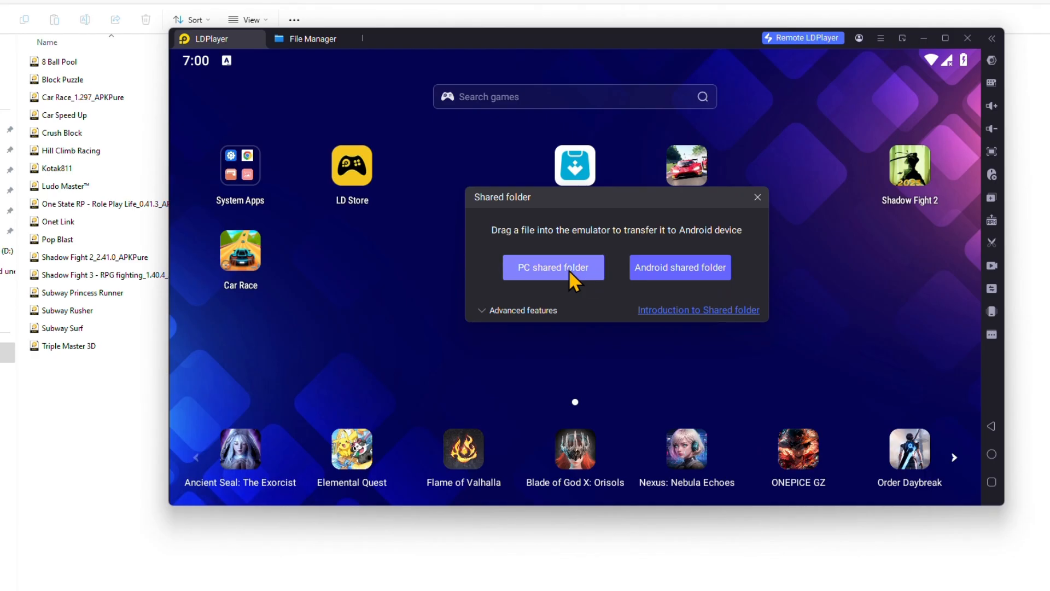
Open the PC side of the shared folder from LDPlayer's shared folder options.
left_click(553, 267)
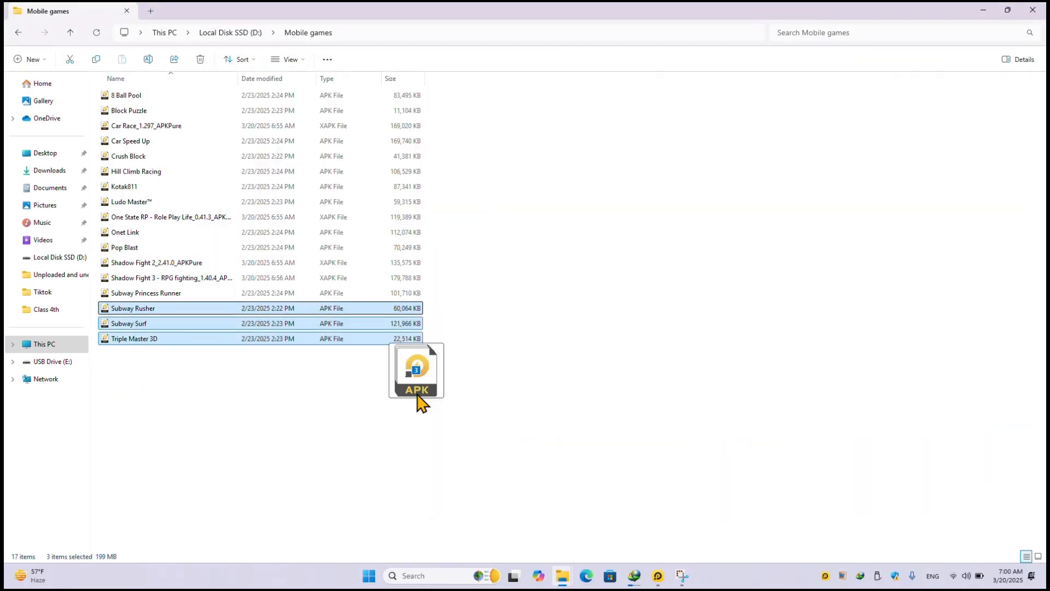
mouse_move(563, 565)
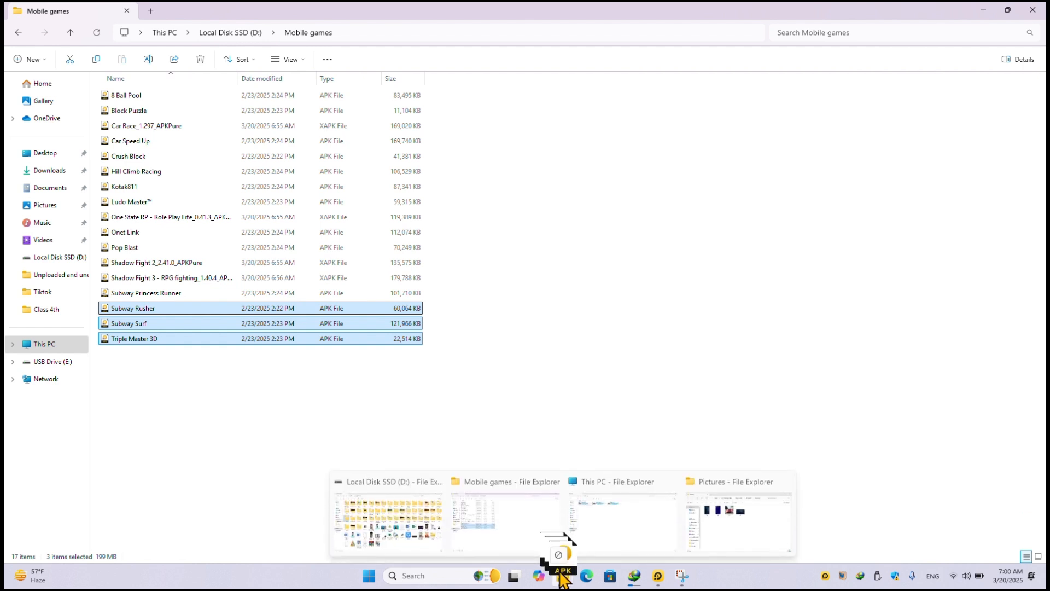
mouse_move(642, 536)
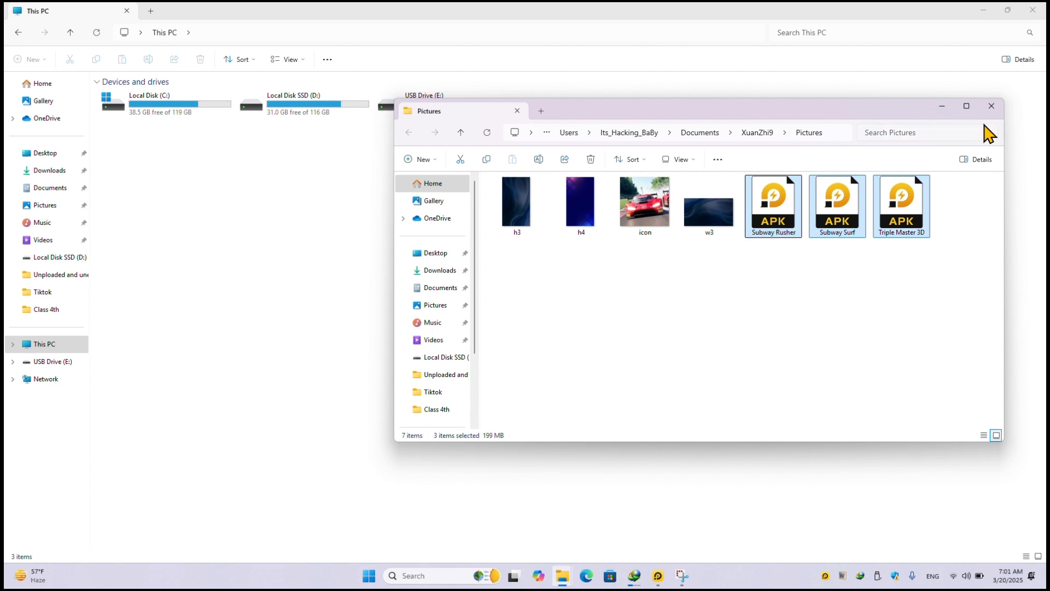
mouse_move(993, 107)
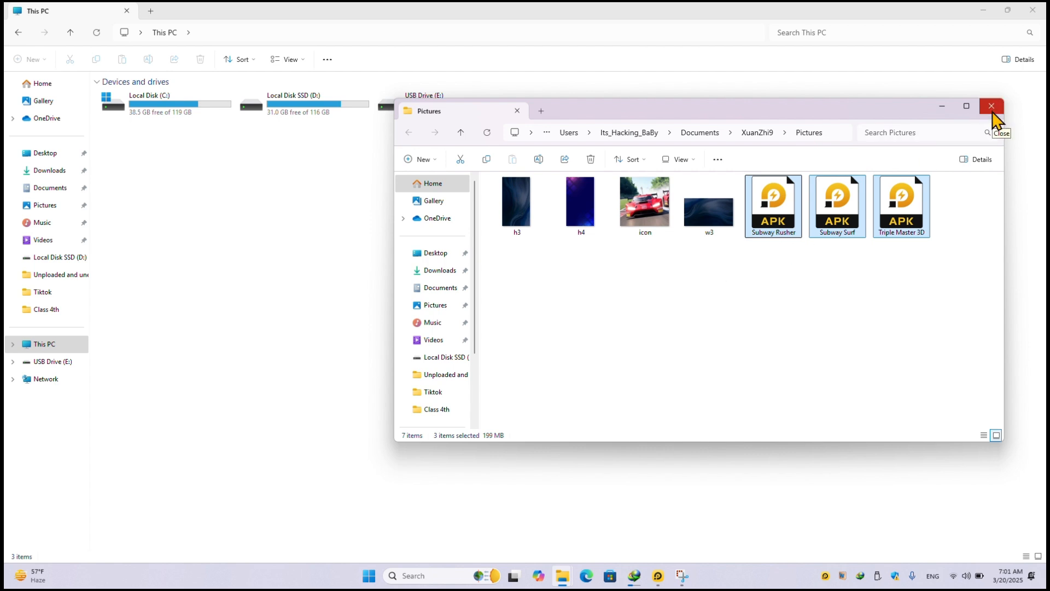
mouse_move(953, 115)
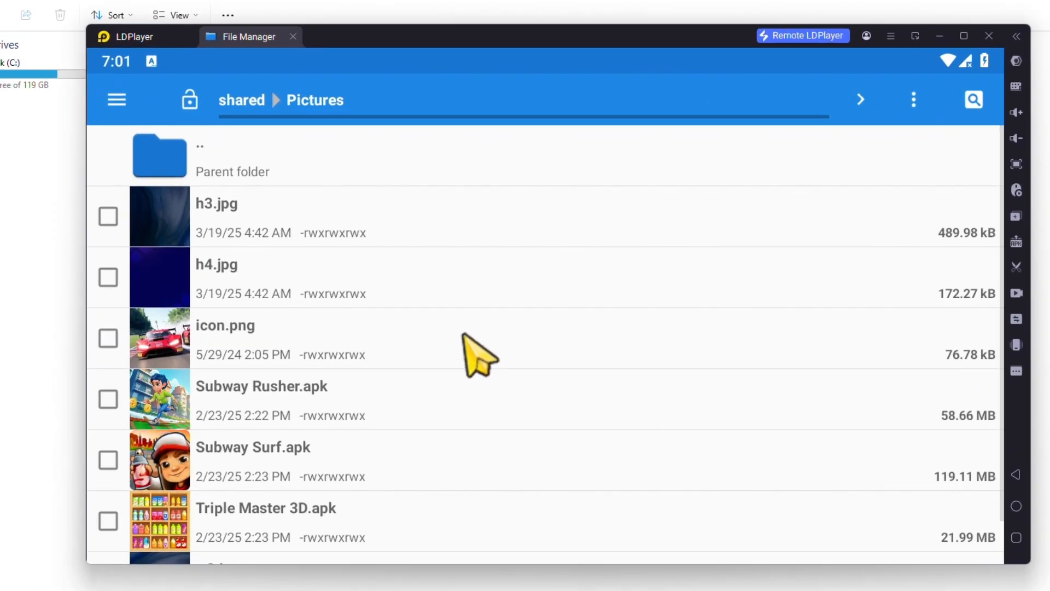
mouse_move(280, 417)
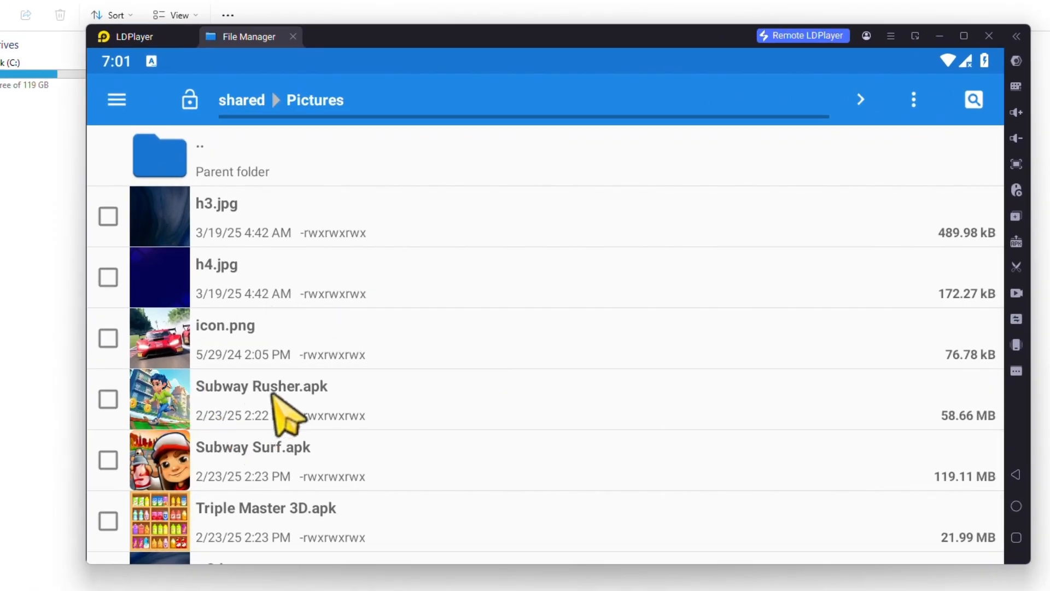
mouse_move(339, 473)
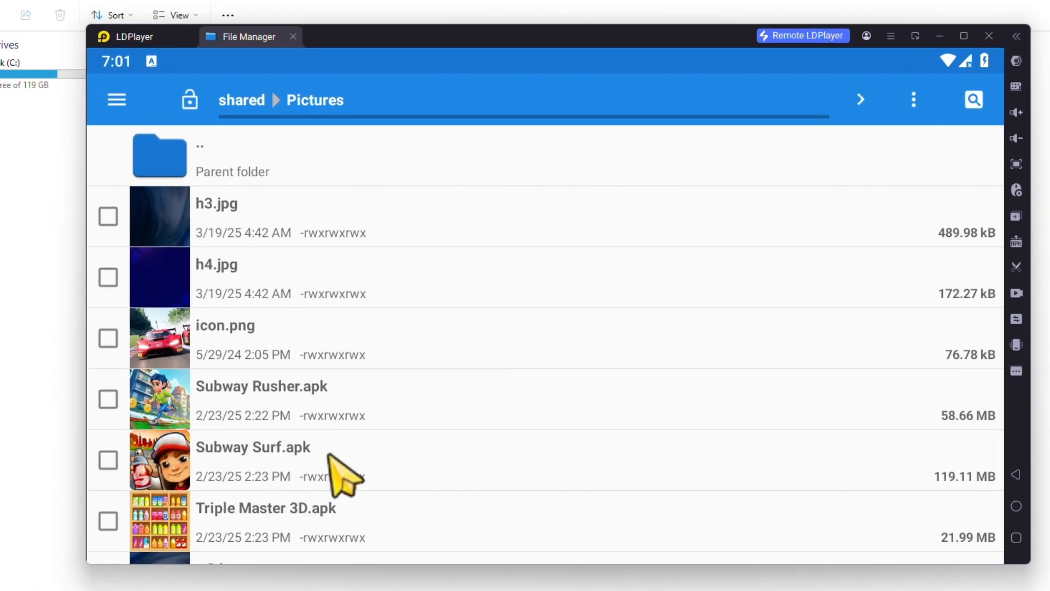
mouse_move(154, 415)
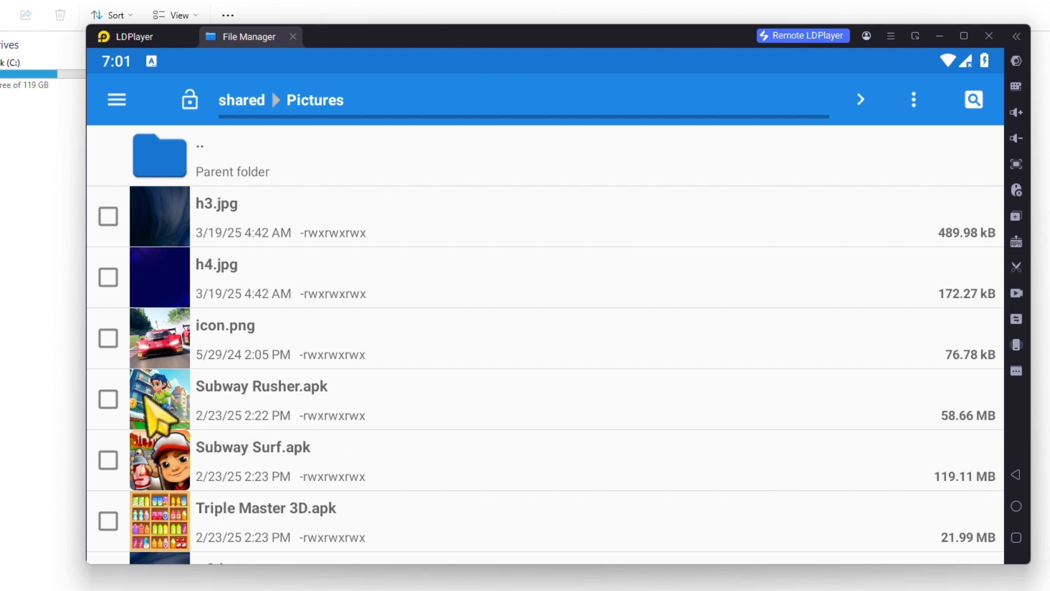
Install Subway Rusher.apk with Package installer just once, then close the launched game.
left_click(262, 397)
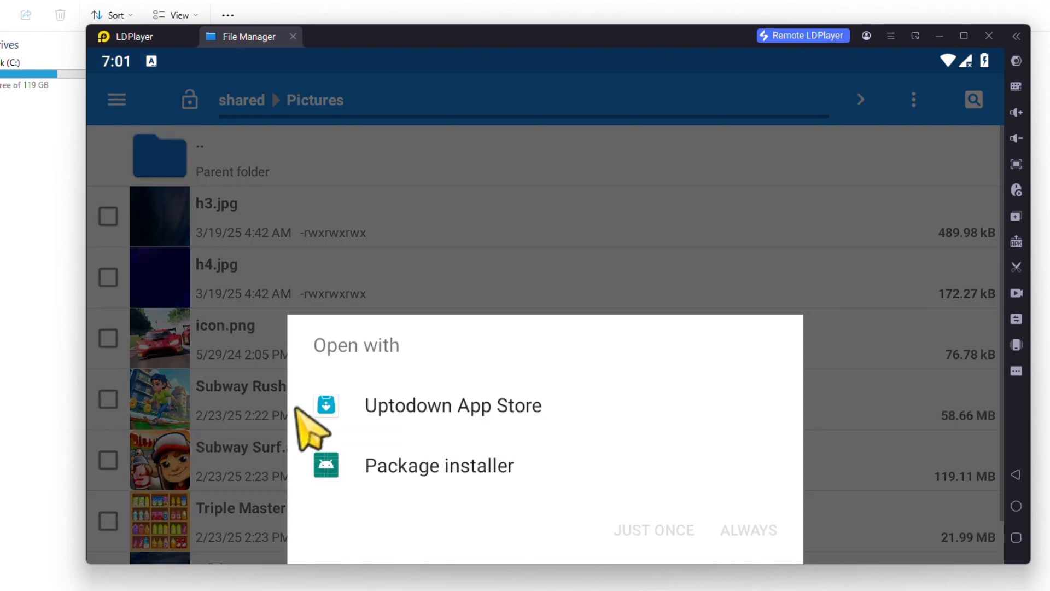
left_click(439, 466)
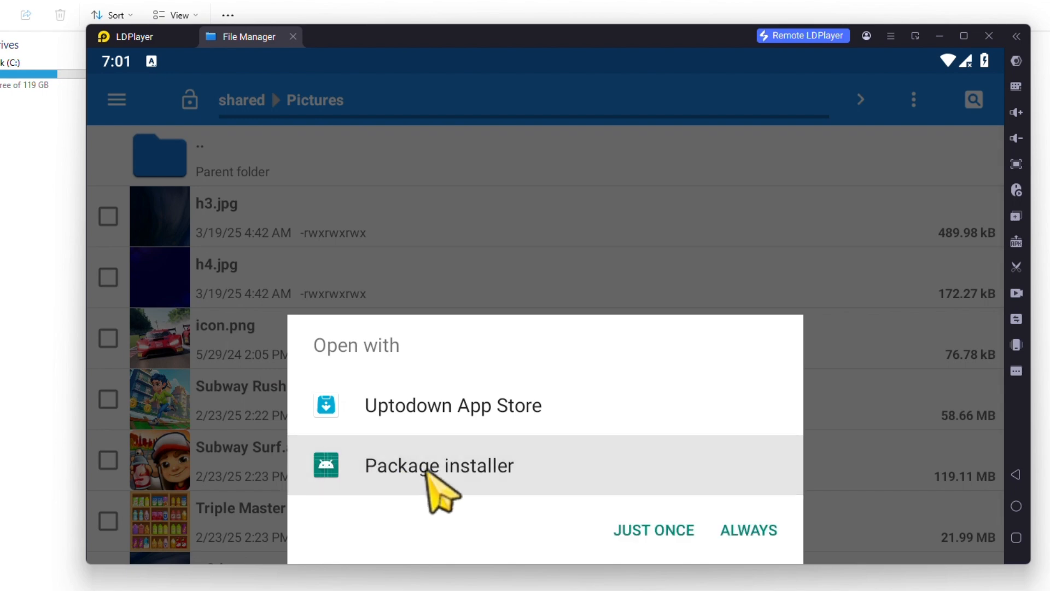
left_click(654, 530)
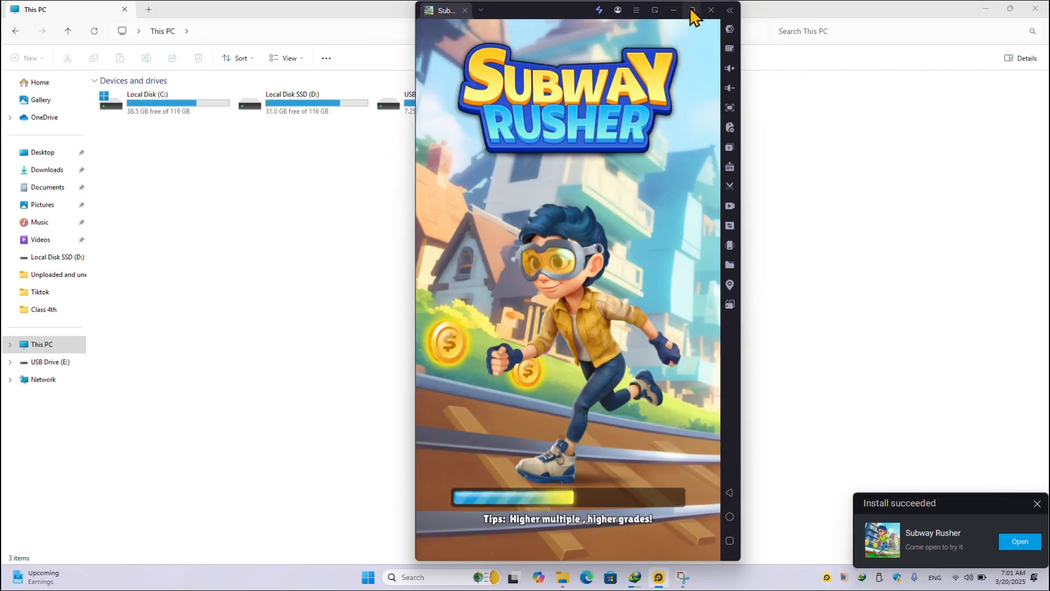
left_click(692, 10)
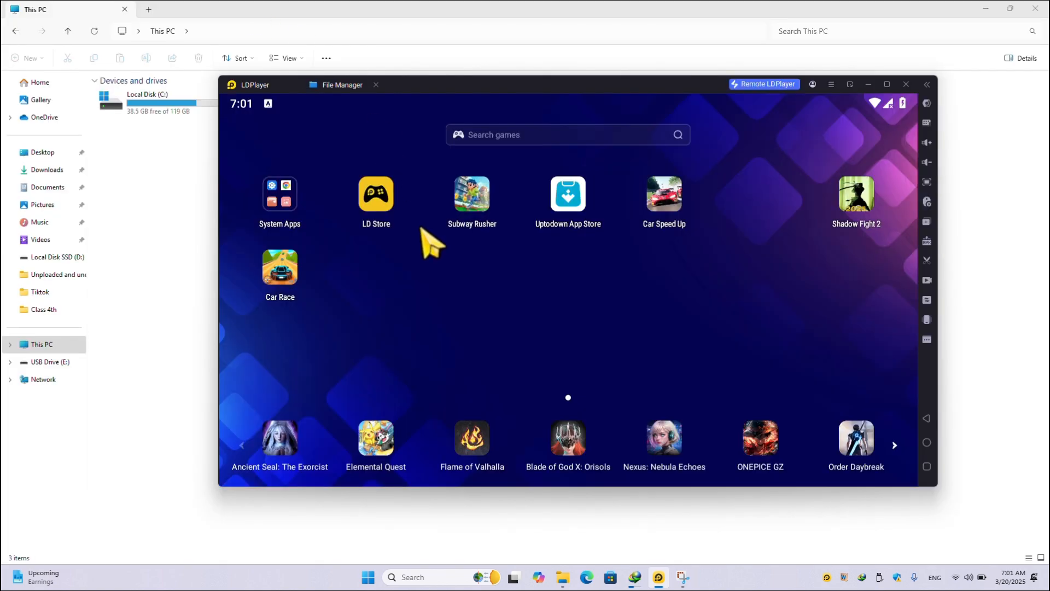
mouse_move(476, 209)
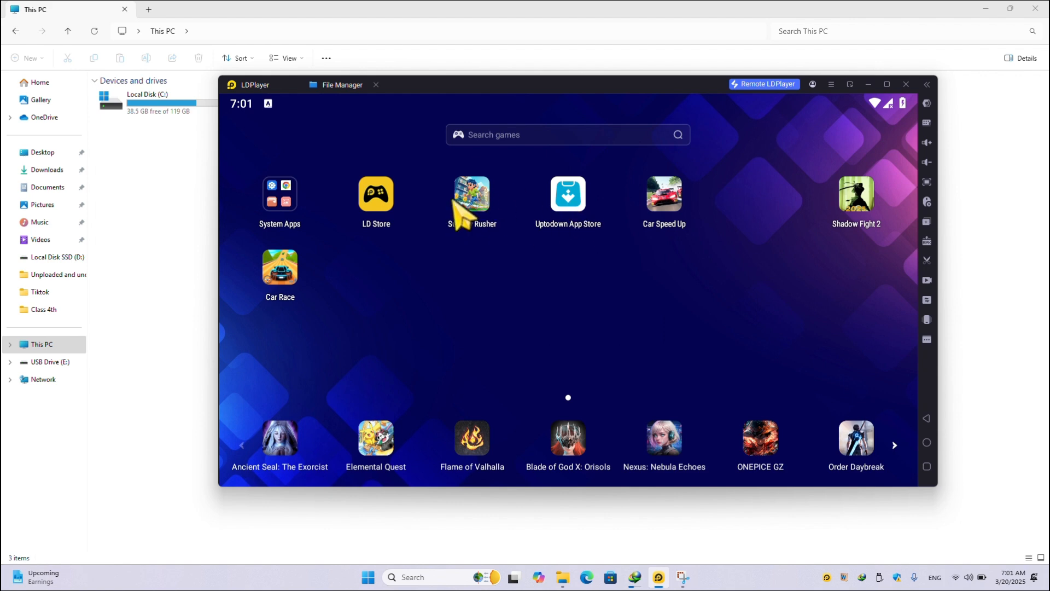
mouse_move(282, 201)
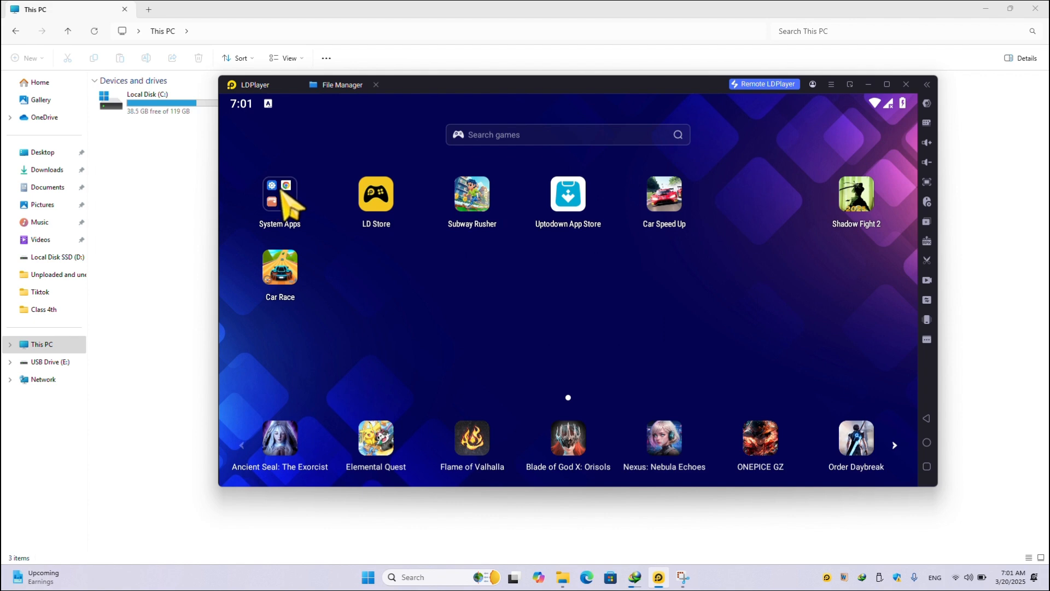
Open the home screen's System Apps folder holding Settings, Chrome and File Manager.
left_click(280, 194)
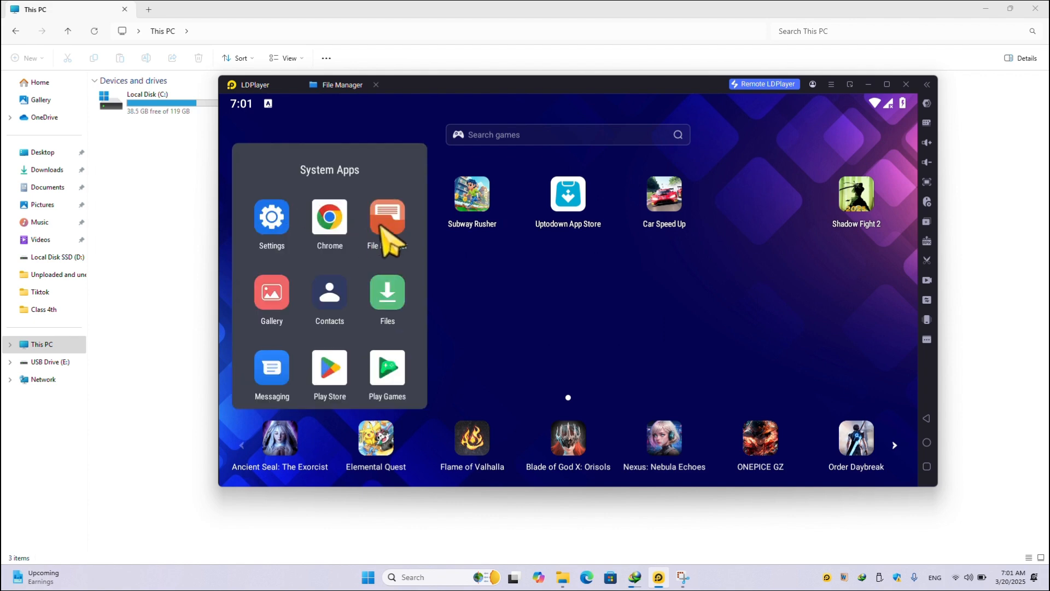
Tick Subway Rusher, Subway Surf and Triple Master 3D APKs in shared Pictures, then exit File Manager.
left_click(387, 216)
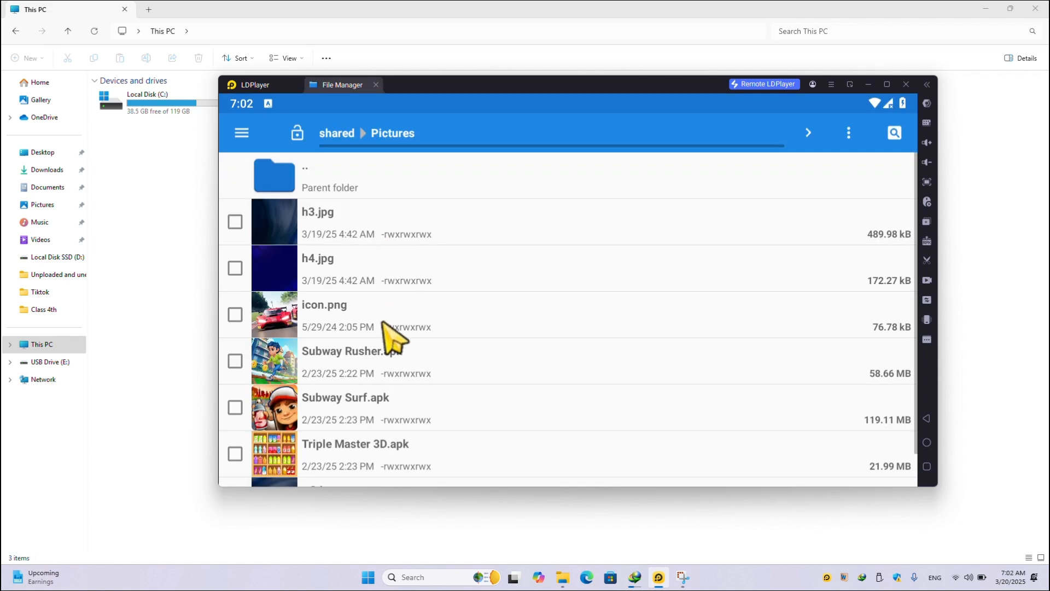
left_click(235, 360)
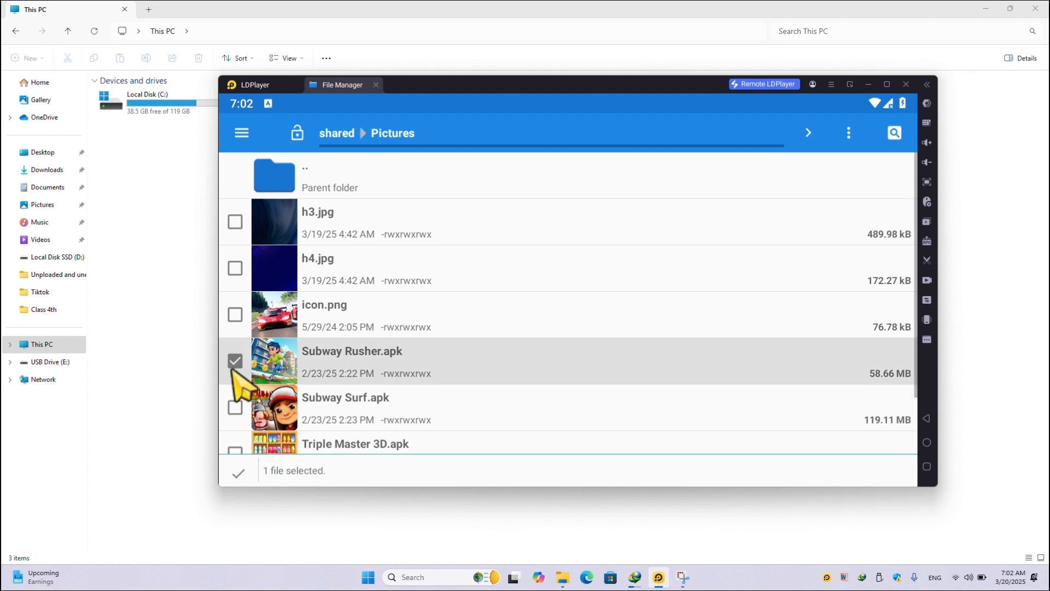
left_click(235, 406)
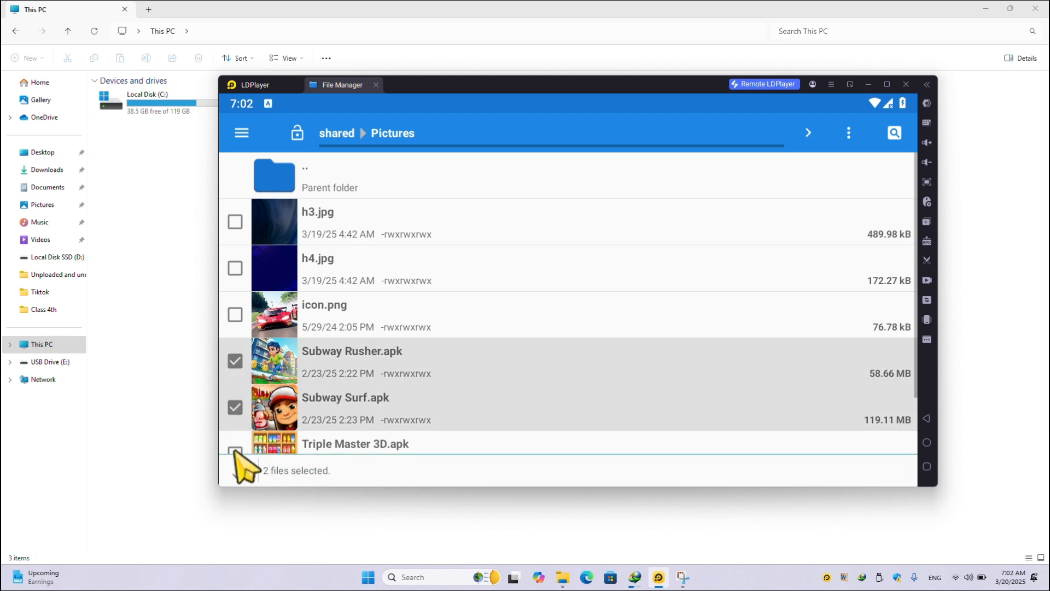
left_click(235, 453)
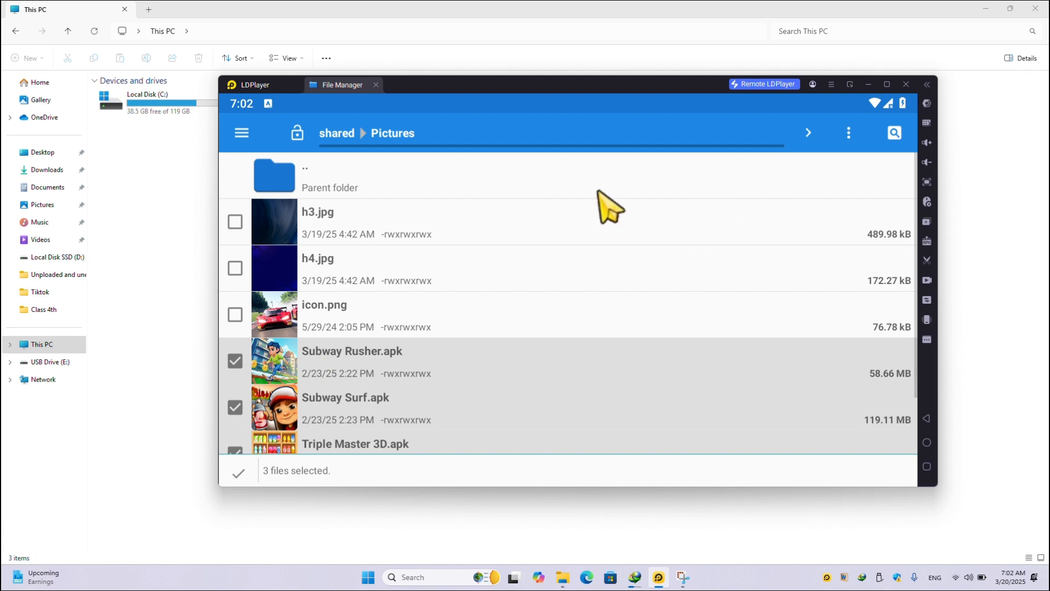
left_click(241, 132)
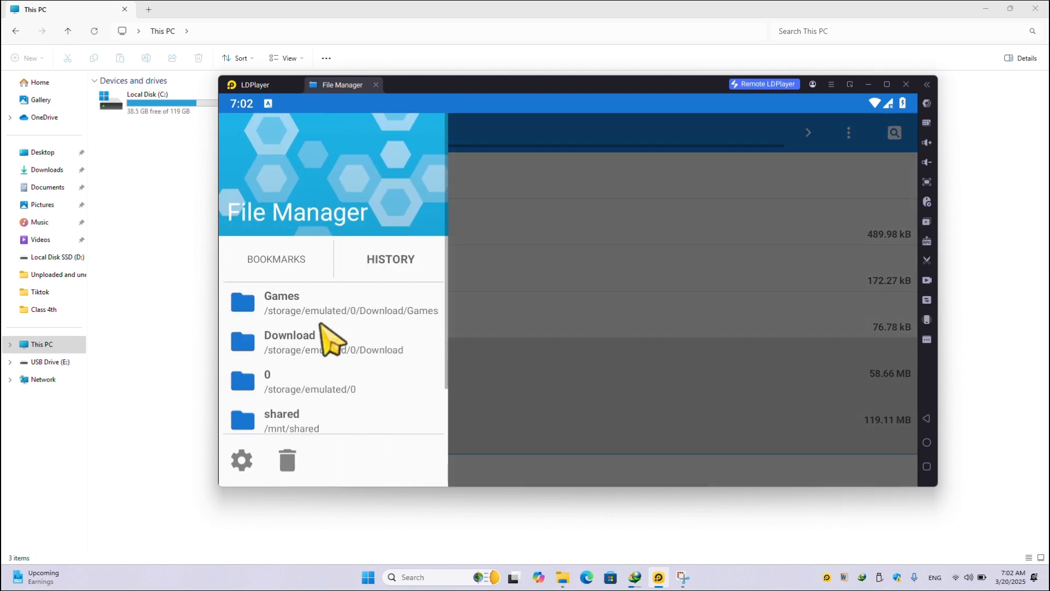
left_click(289, 341)
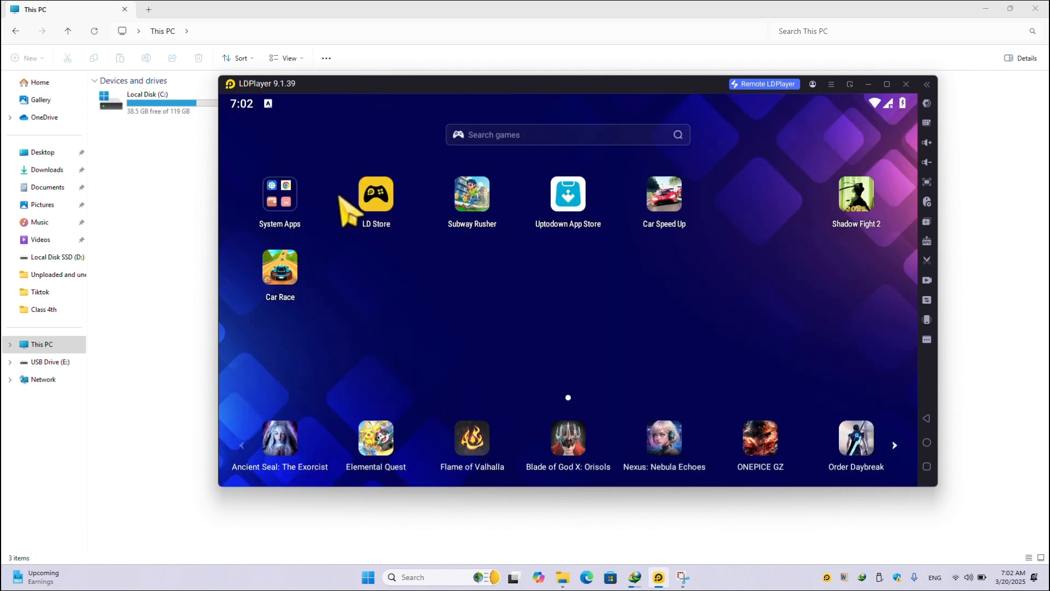
Check the Subway Rusher and Triple Master 3D APKs in Download, then go to the Android shared folder.
left_click(280, 194)
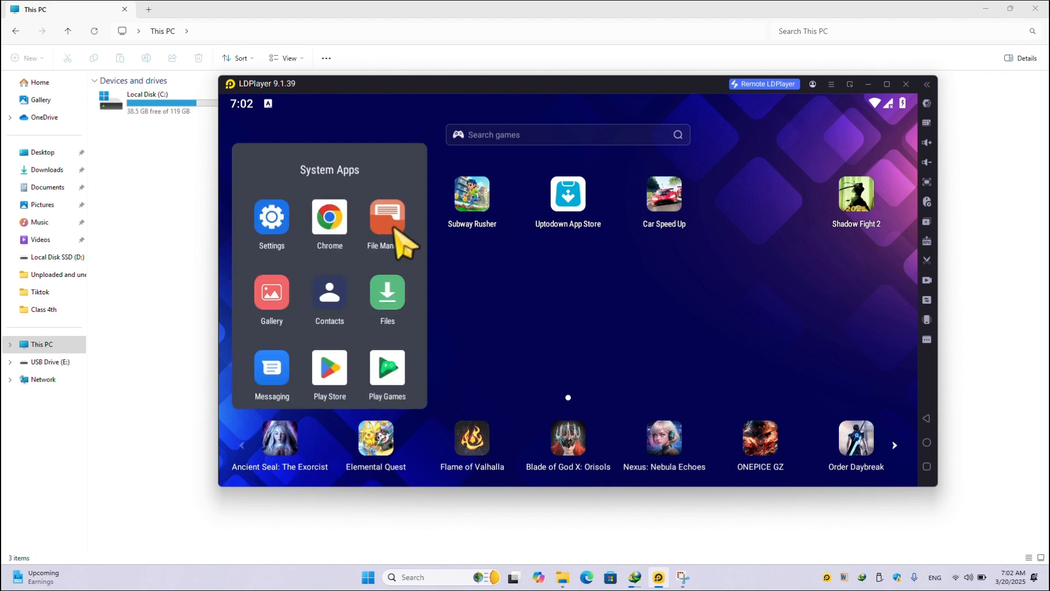
mouse_move(332, 233)
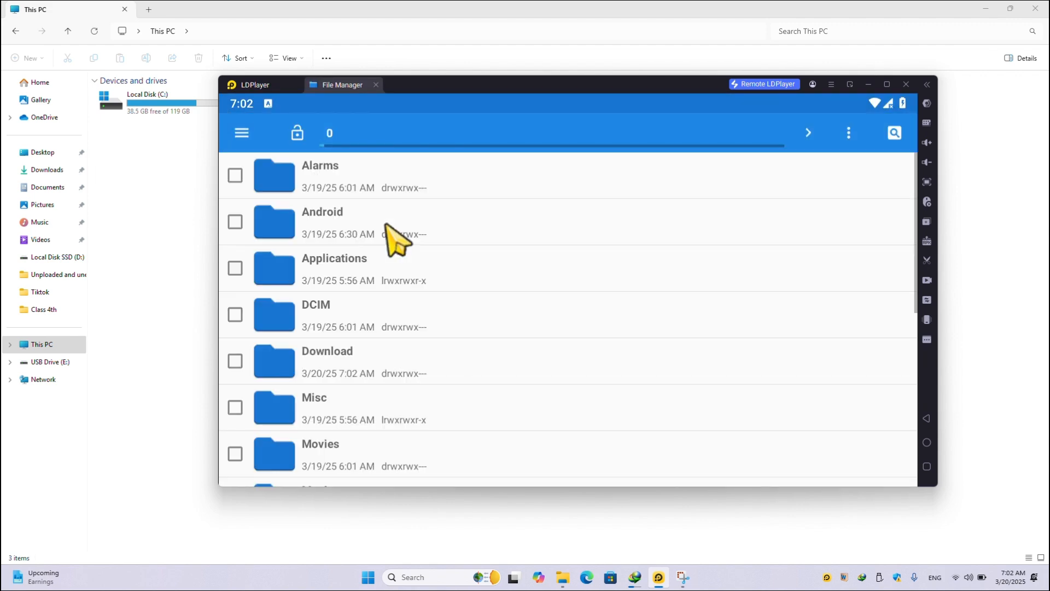
mouse_move(362, 356)
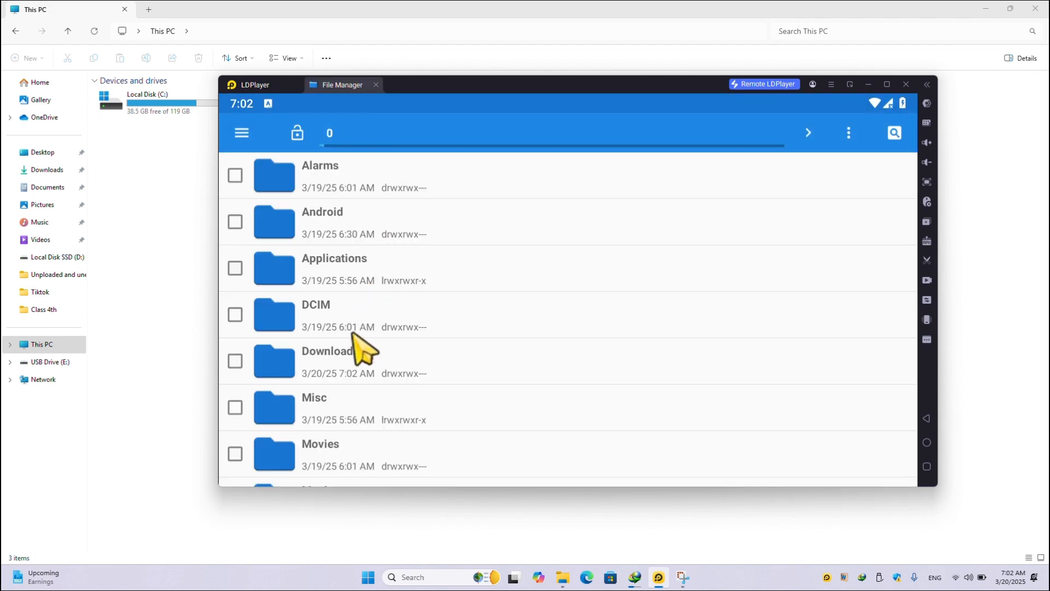
mouse_move(352, 370)
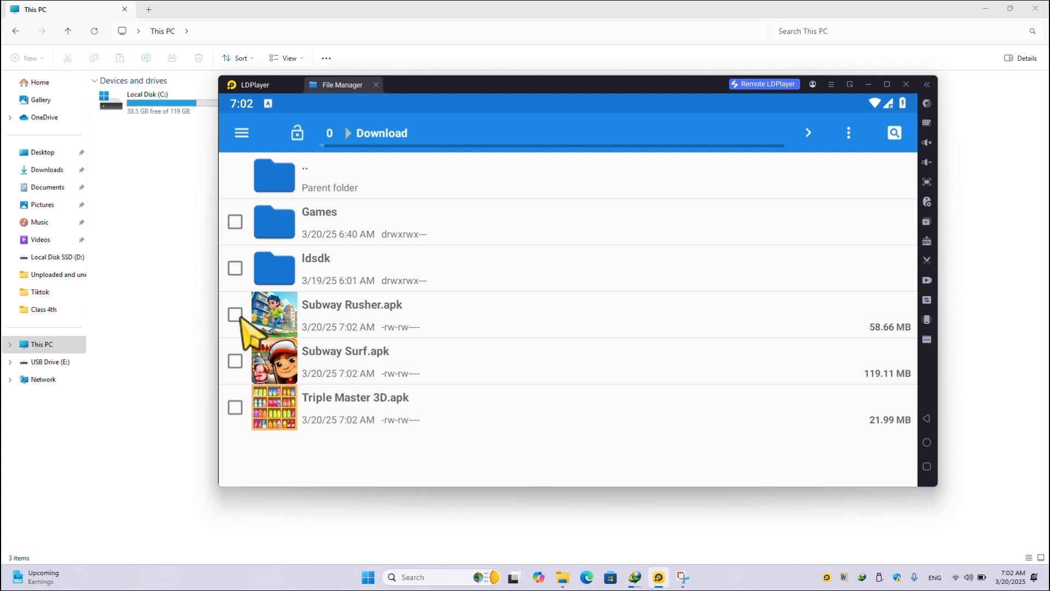
left_click(235, 361)
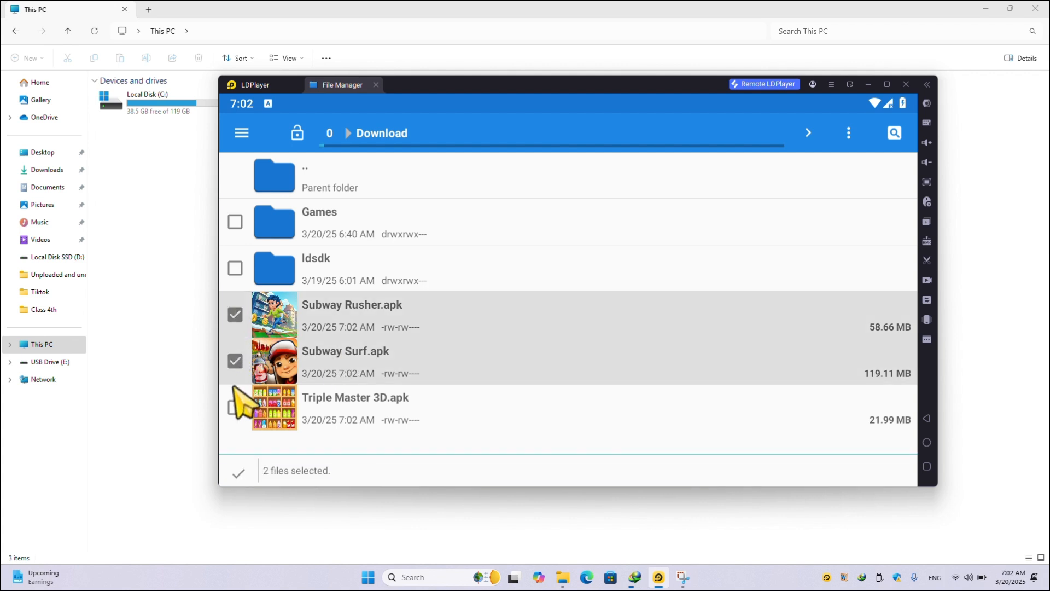
left_click(235, 408)
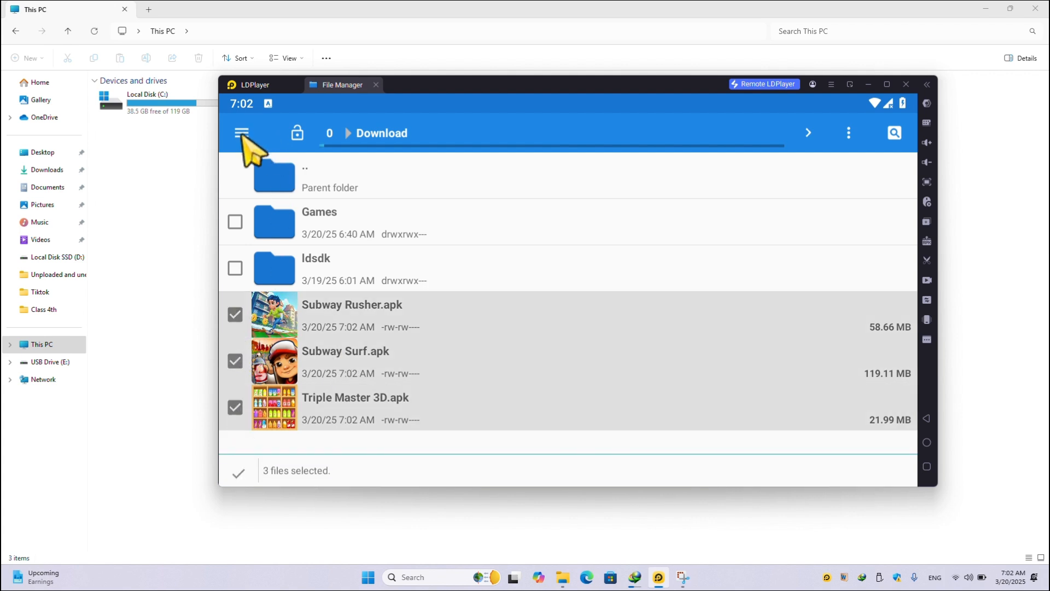
mouse_move(936, 357)
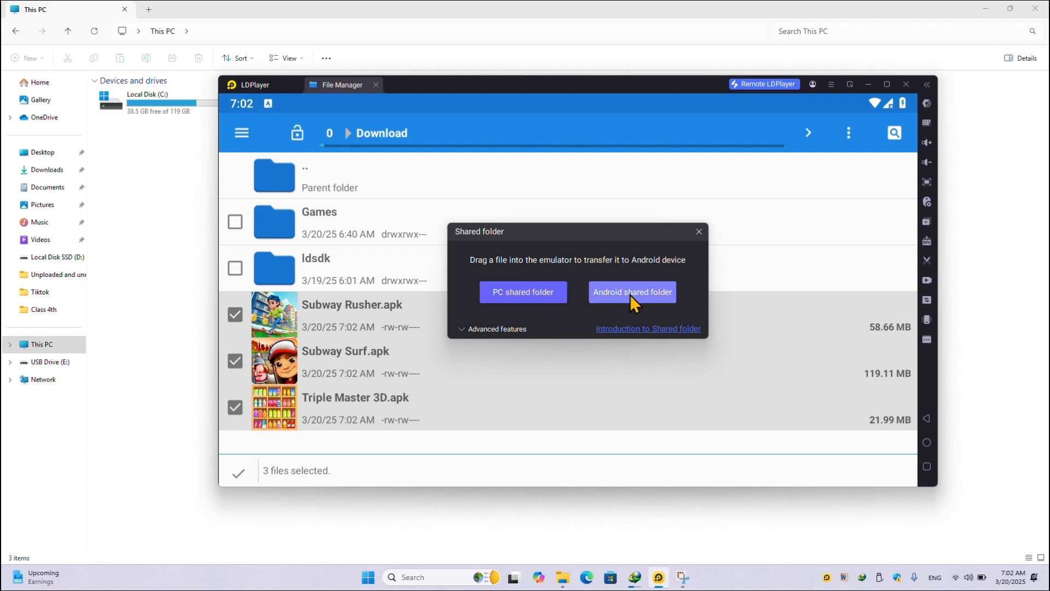
left_click(632, 292)
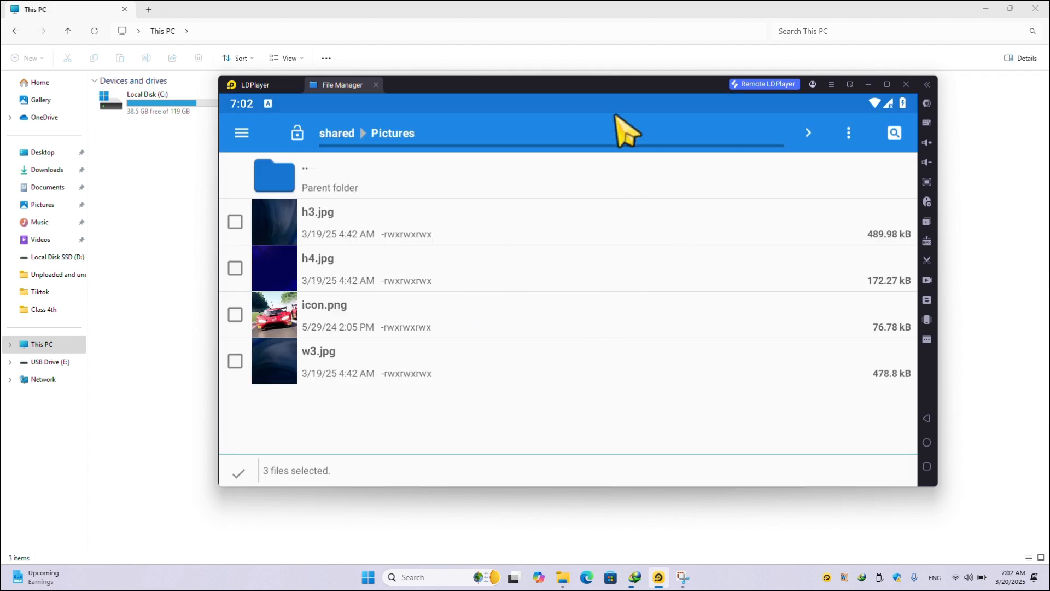
mouse_move(379, 373)
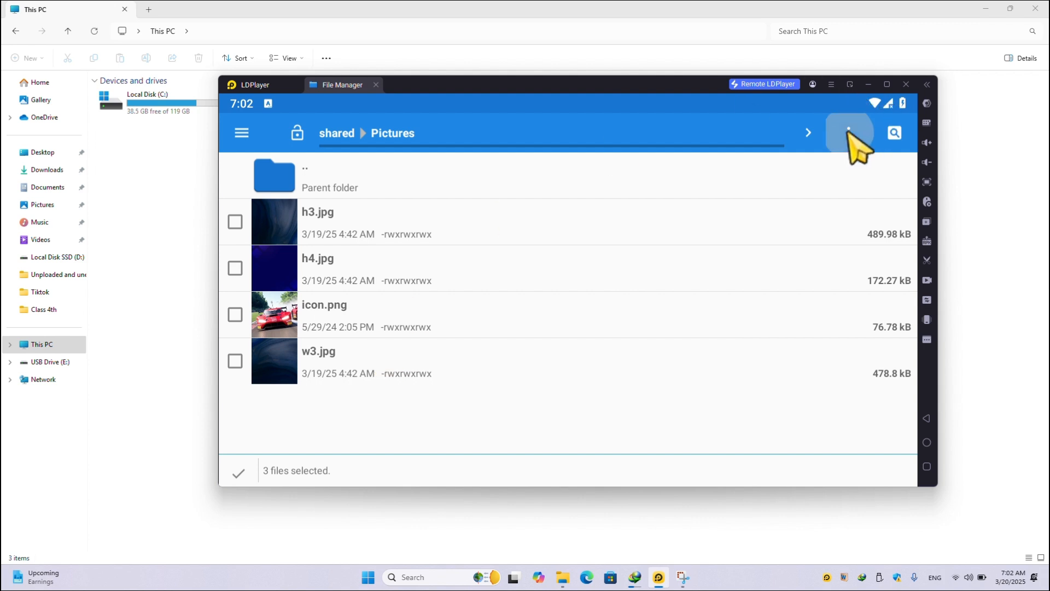
Move the selected APKs into shared Pictures with the three-dot menu's Move selection here.
left_click(849, 132)
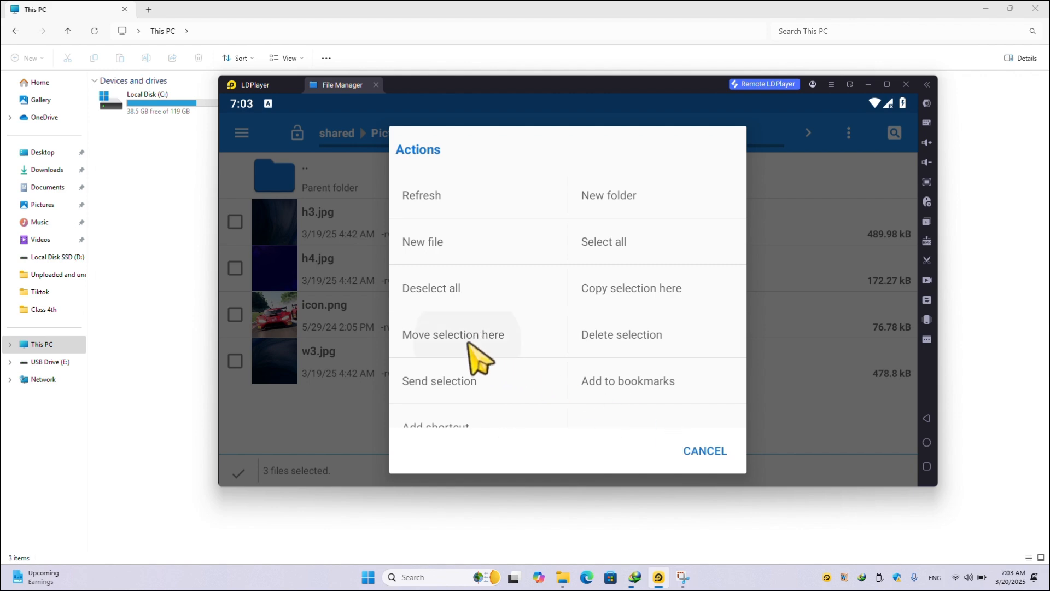
left_click(453, 334)
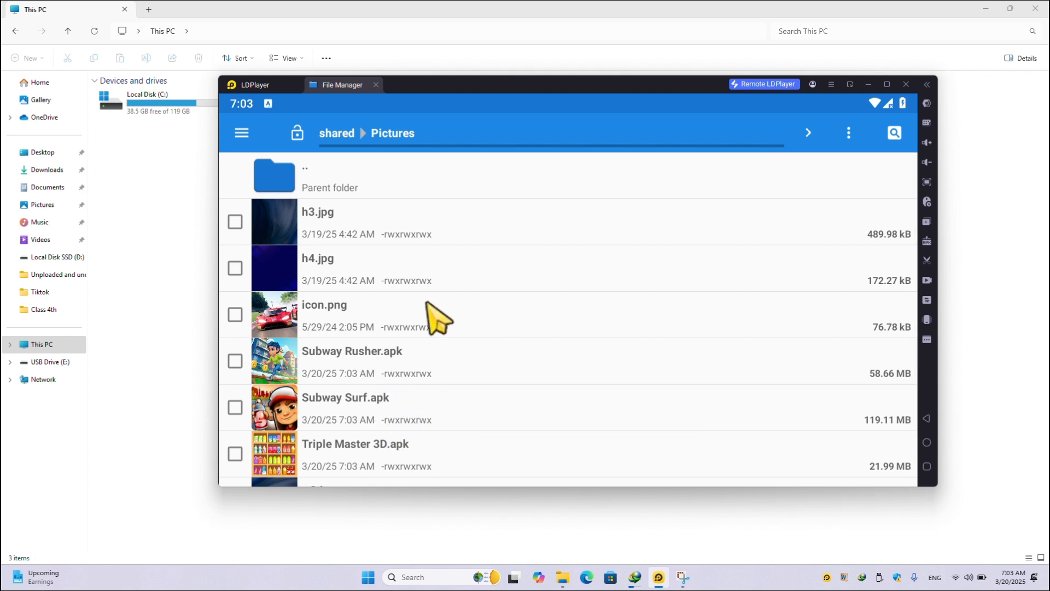
mouse_move(595, 284)
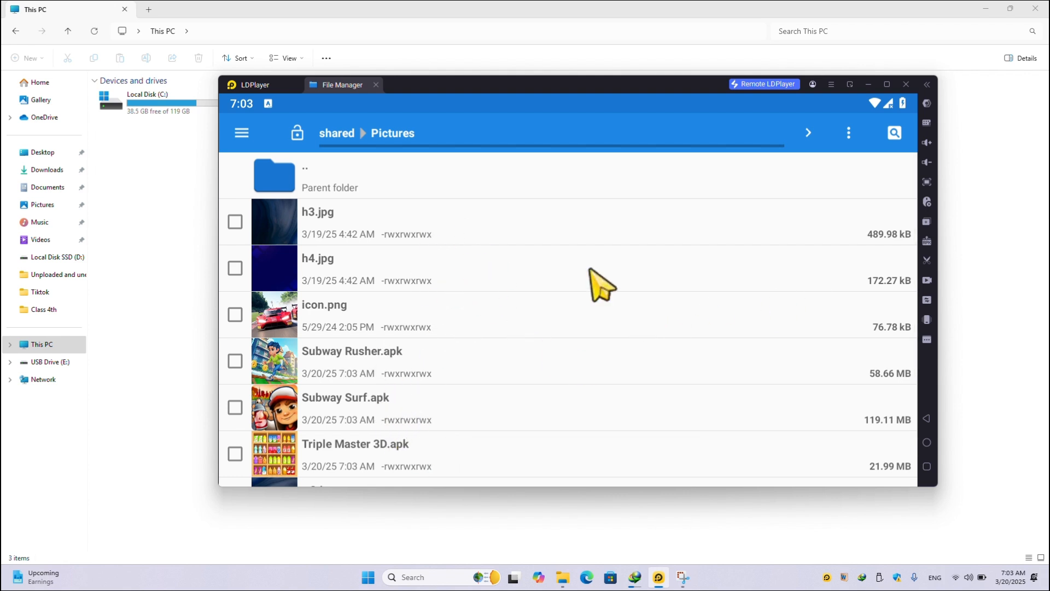
Open the PC shared folder from LDPlayer's sidebar to show the three APKs in Pictures.
left_click(927, 339)
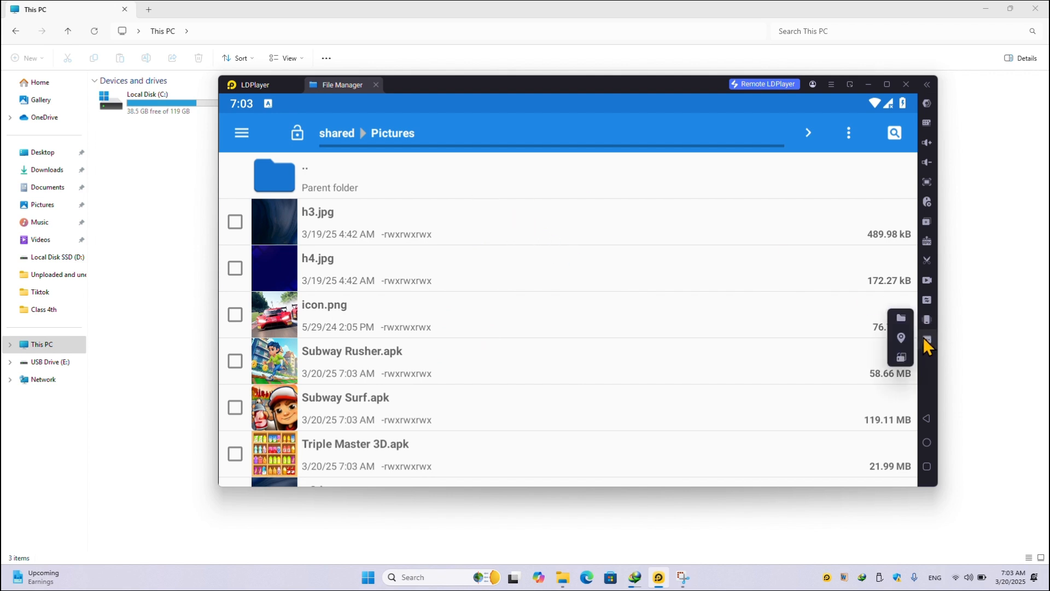
left_click(927, 339)
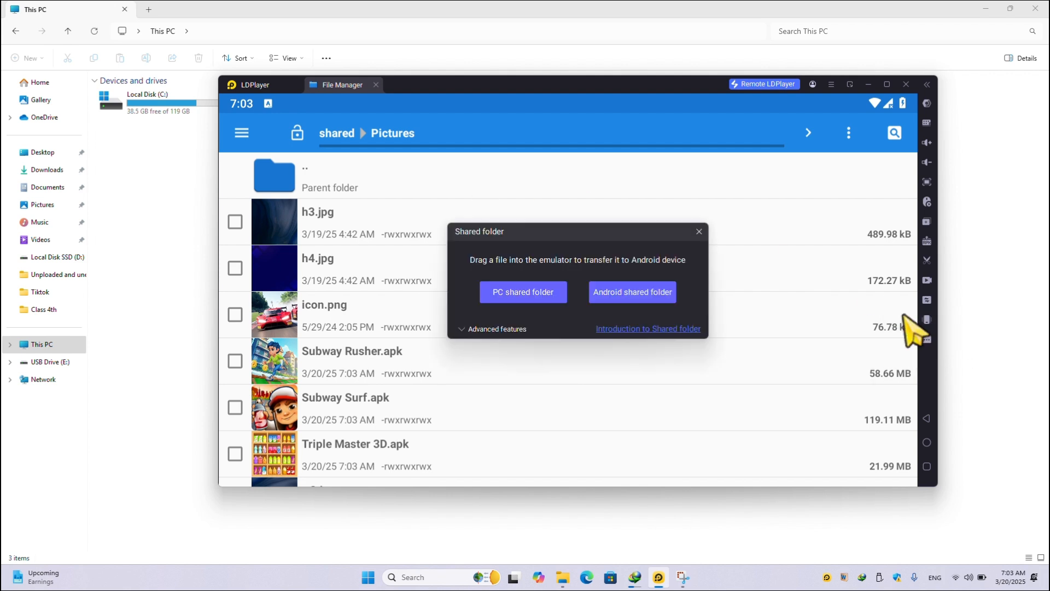
left_click(524, 292)
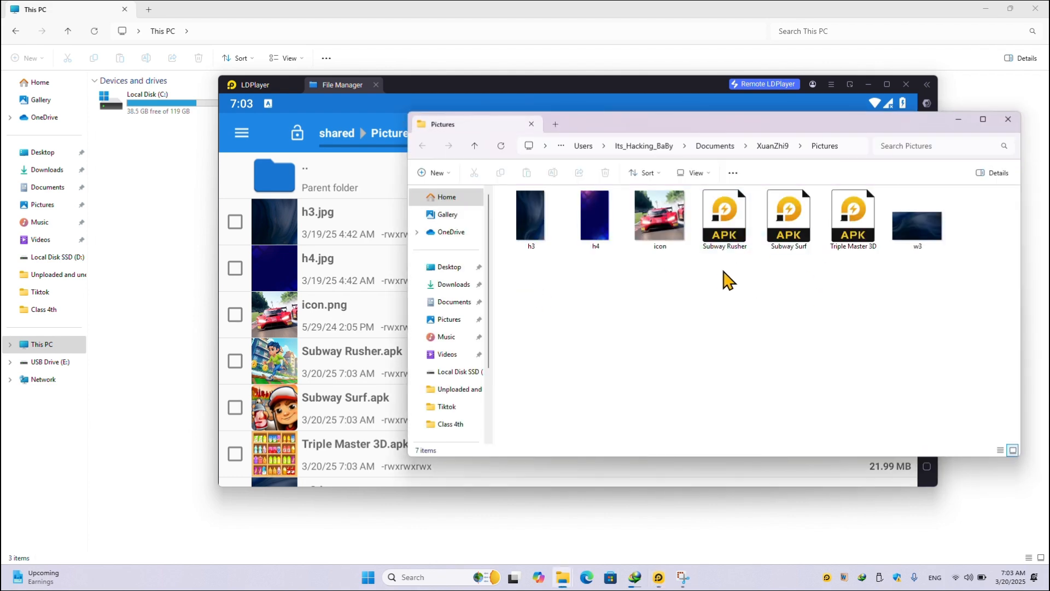
mouse_move(902, 180)
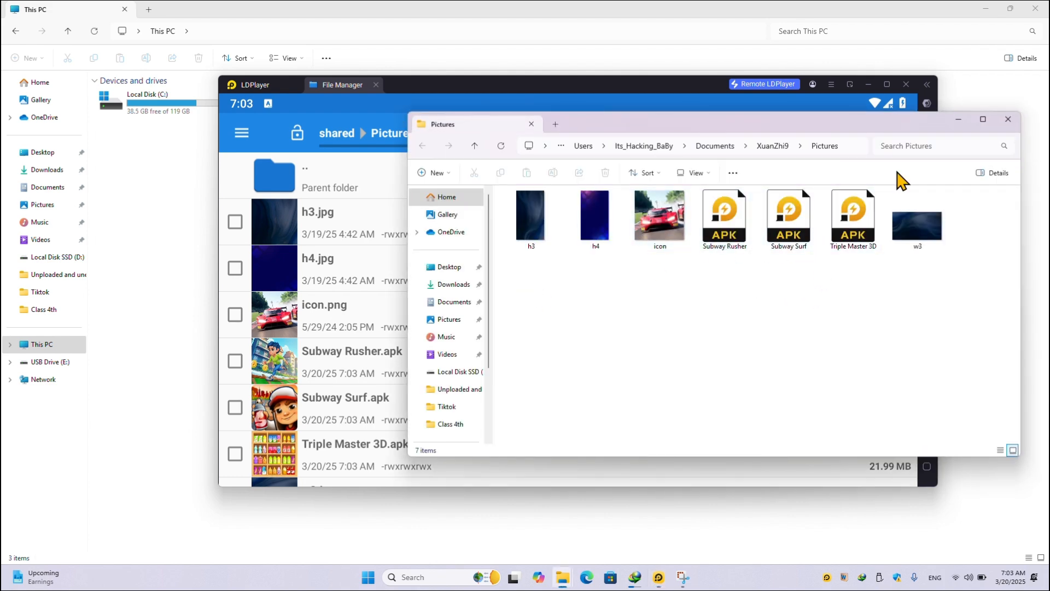
mouse_move(1008, 119)
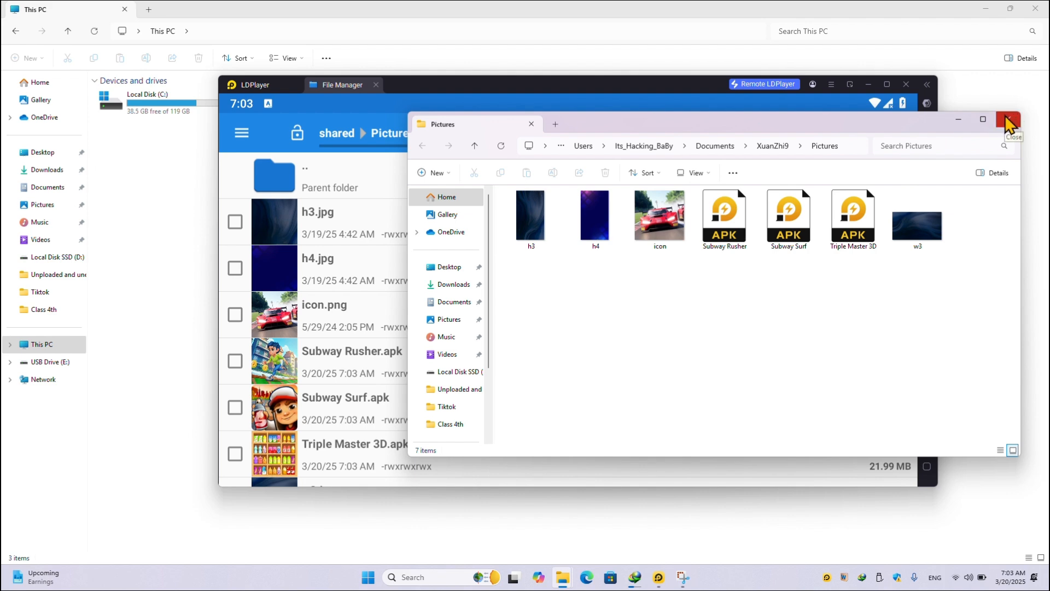
mouse_move(610, 98)
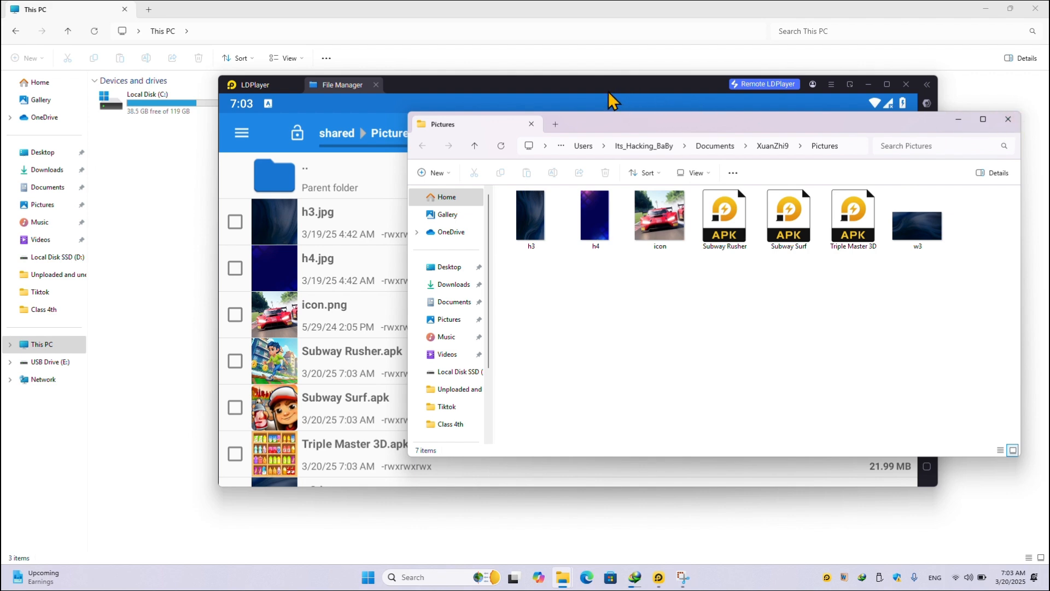
mouse_move(486, 32)
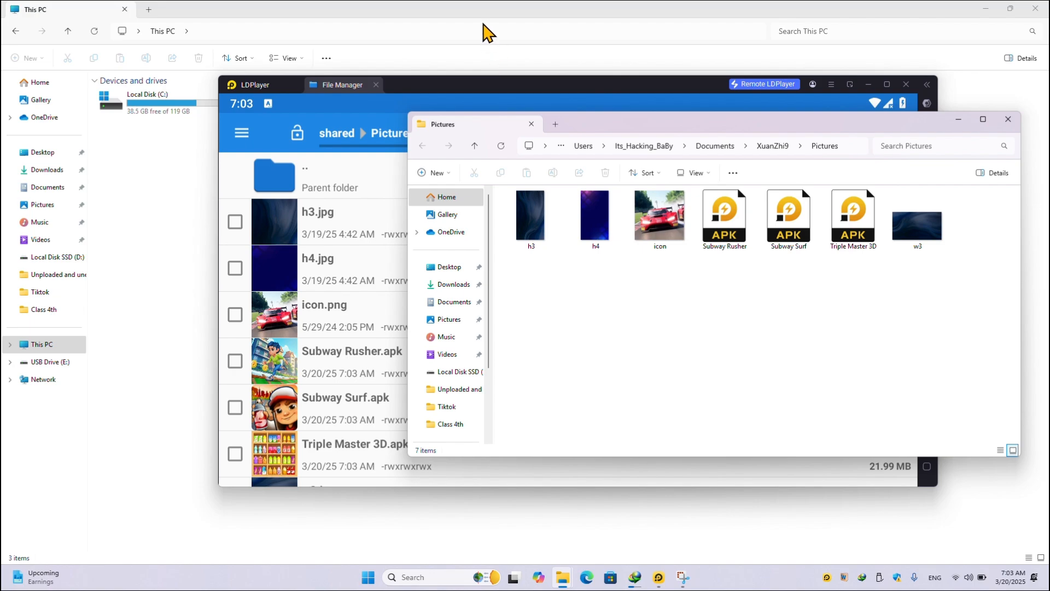